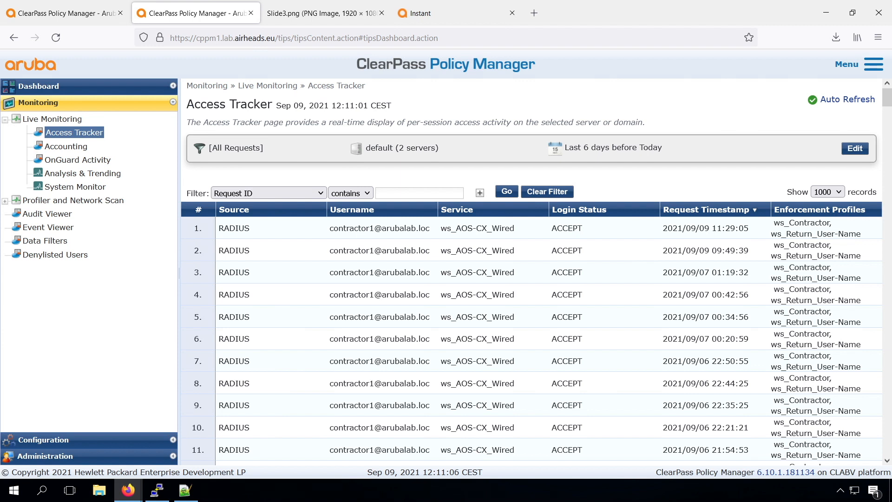
mouse_move(282, 330)
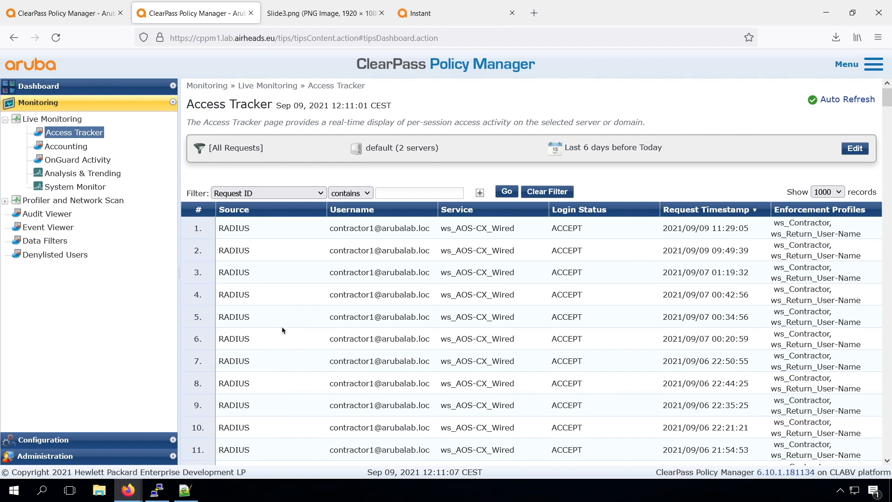
Step: Show the Dashboard, then the Identity Endpoints list with its six endpoints
click(38, 86)
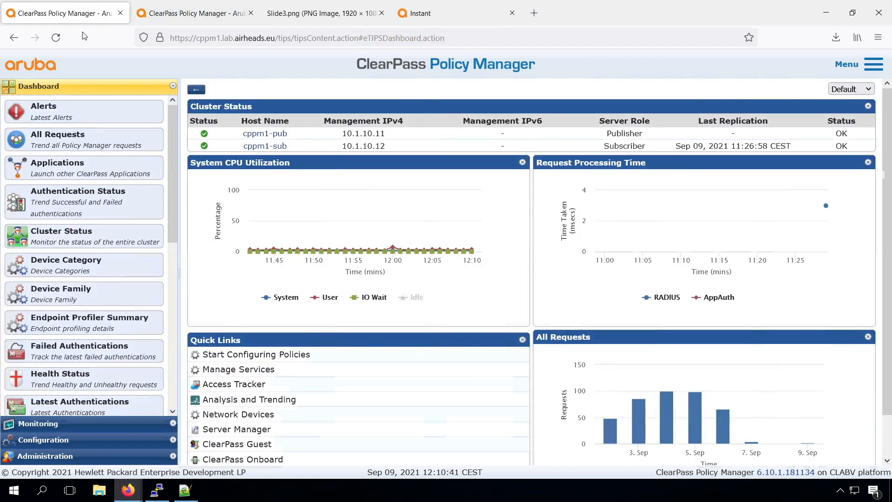
click(64, 243)
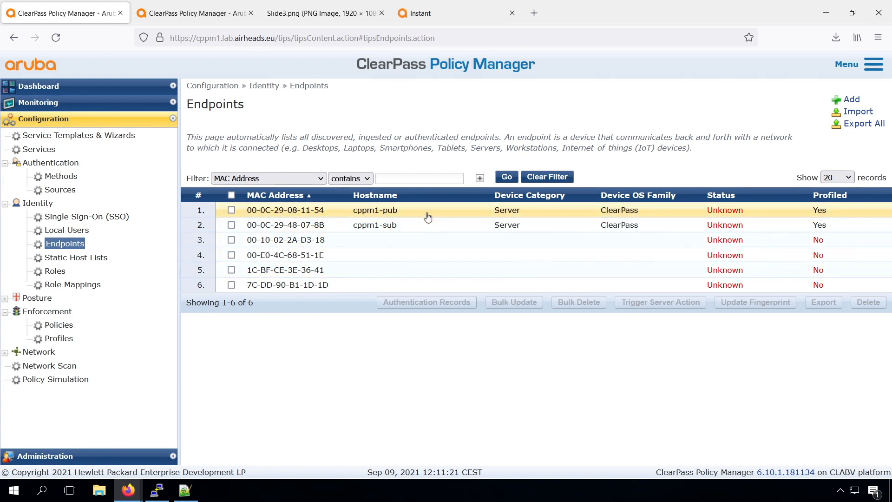
mouse_move(551, 221)
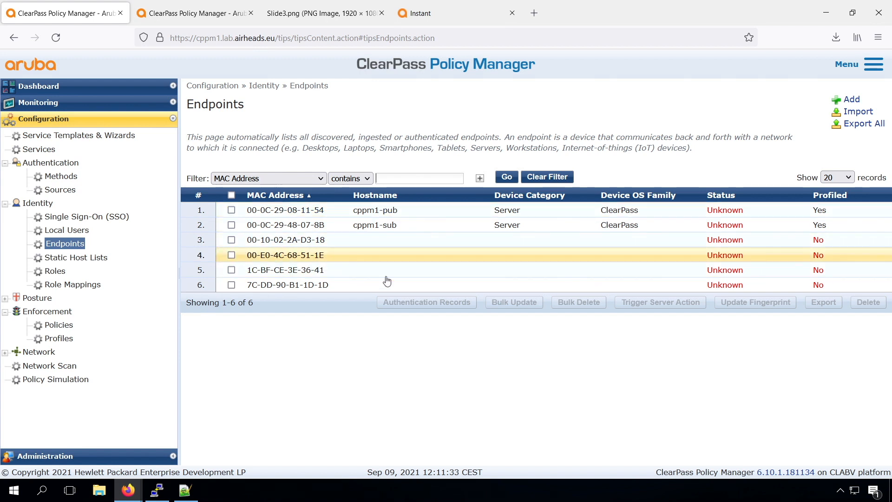
mouse_move(379, 284)
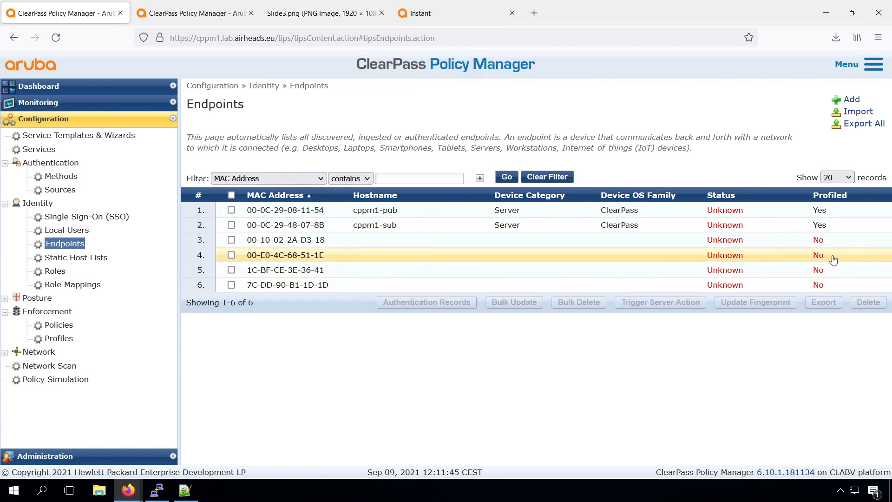
mouse_move(793, 267)
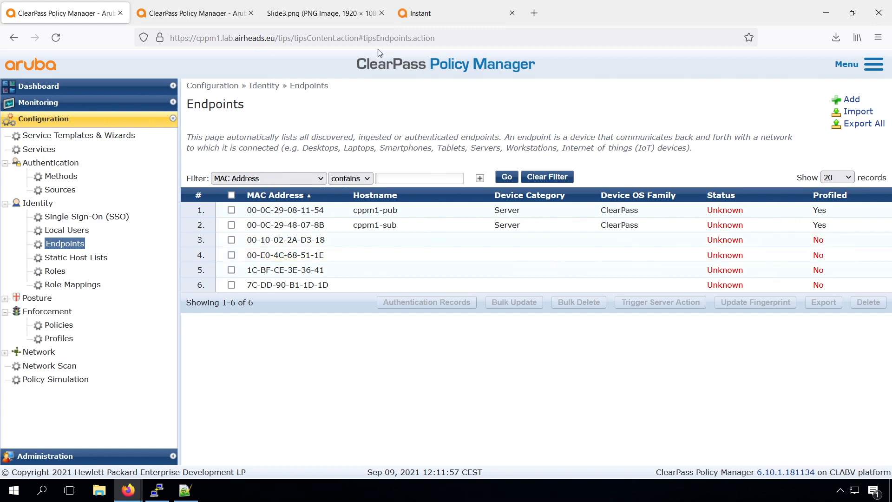
Step: Bring commands.txt with the ip helper-address 10.1.10.10 lines to the front
click(324, 13)
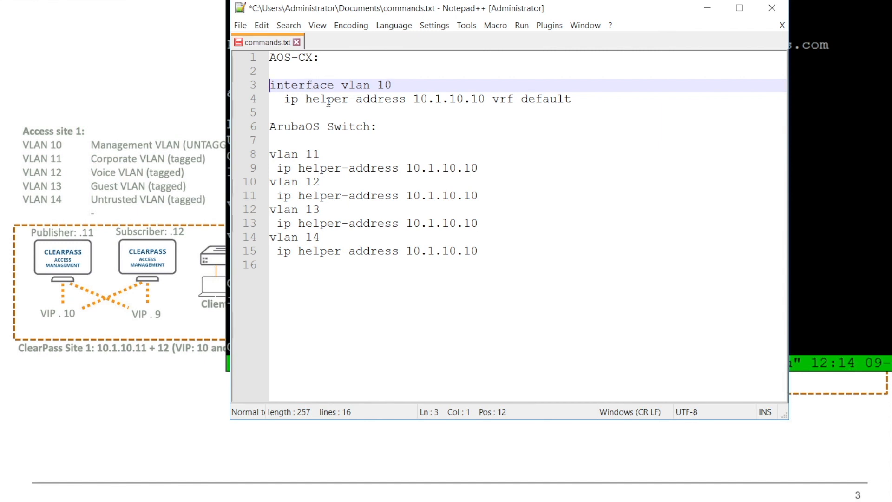
mouse_move(369, 98)
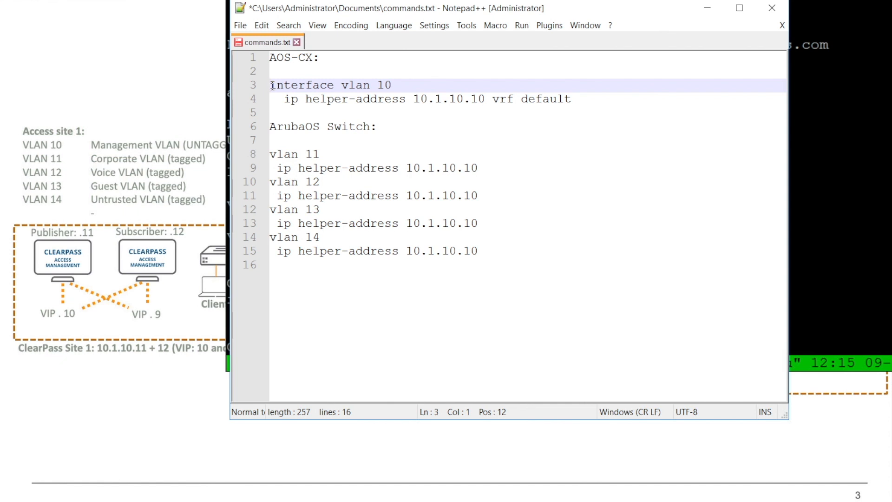
Step: Apply the AOS-CX vlan 10 ip helper-address 10.1.10.10 lines on CX6300F and save with wr mem
drag(270, 85, 270, 113)
text(wr)
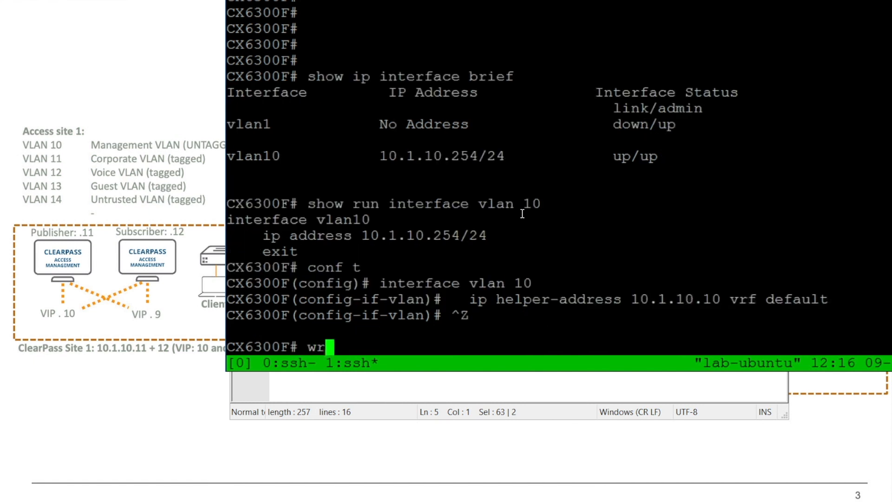
text(mem)
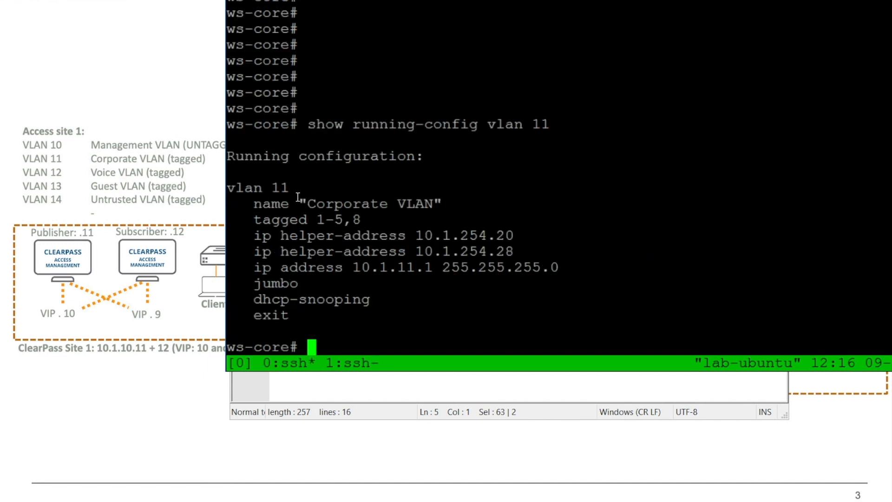
mouse_move(396, 238)
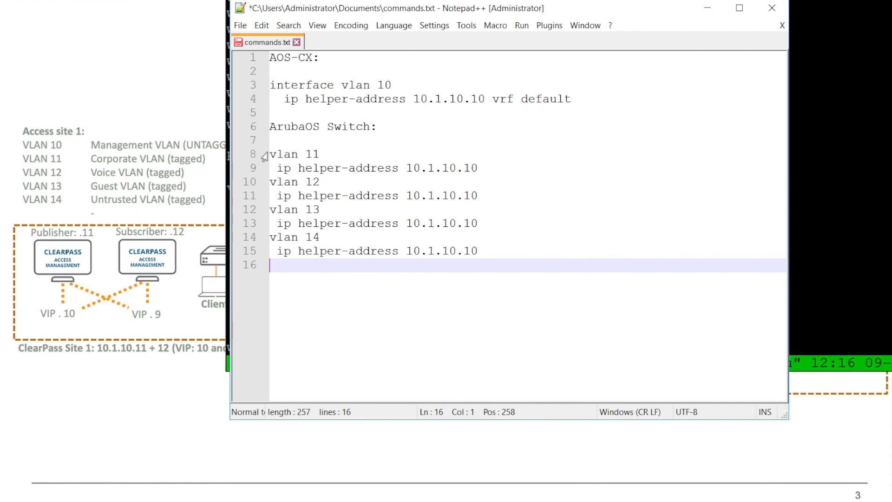
Step: Apply the ArubaOS vlan 11-14 ip helper-address 10.1.10.10 lines on ws-core and save with wr mem
click(284, 153)
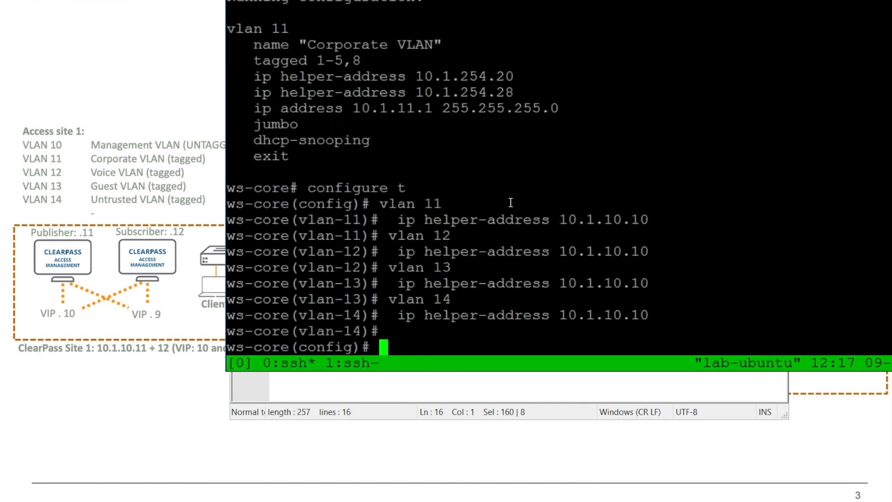
text(wr mem)
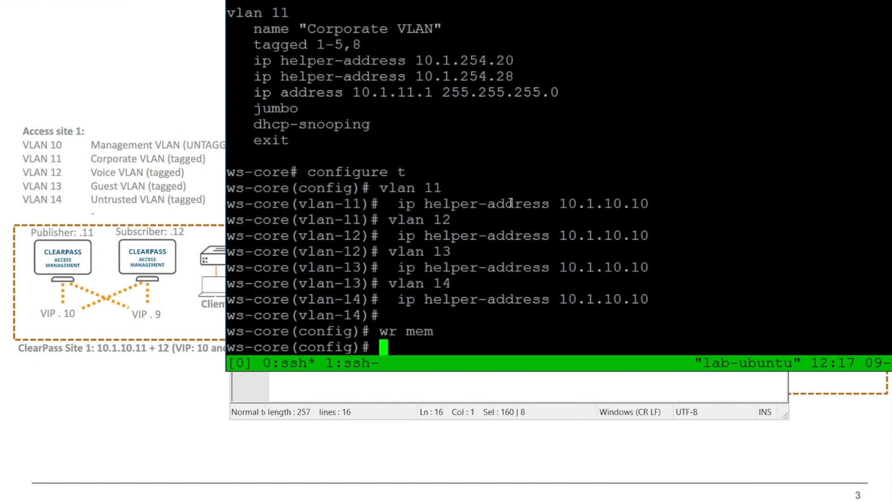
mouse_move(429, 113)
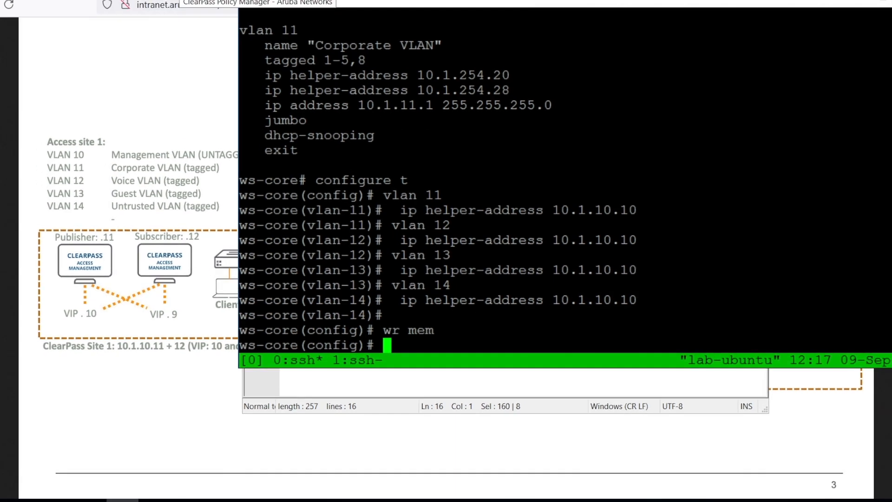
Step: Run the AOS-CX - Bounce Switch Port action on the 00-E0-4C-68-51-1E session and close its details
click(193, 13)
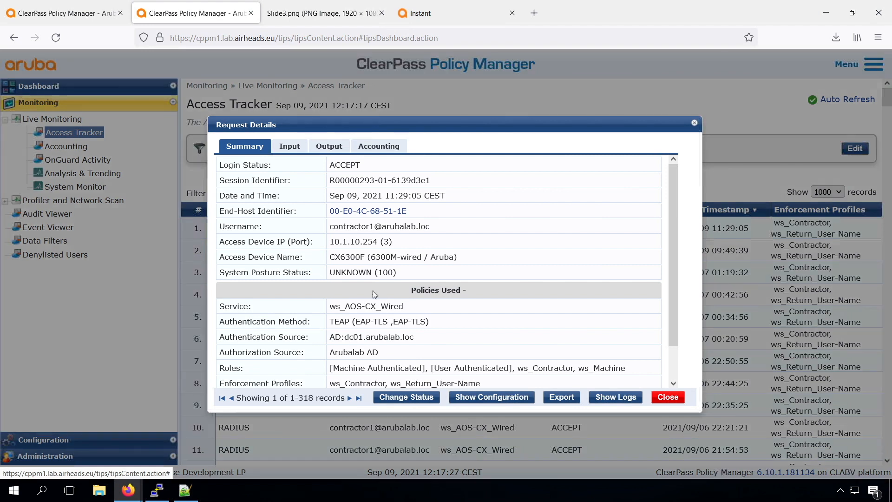
click(405, 396)
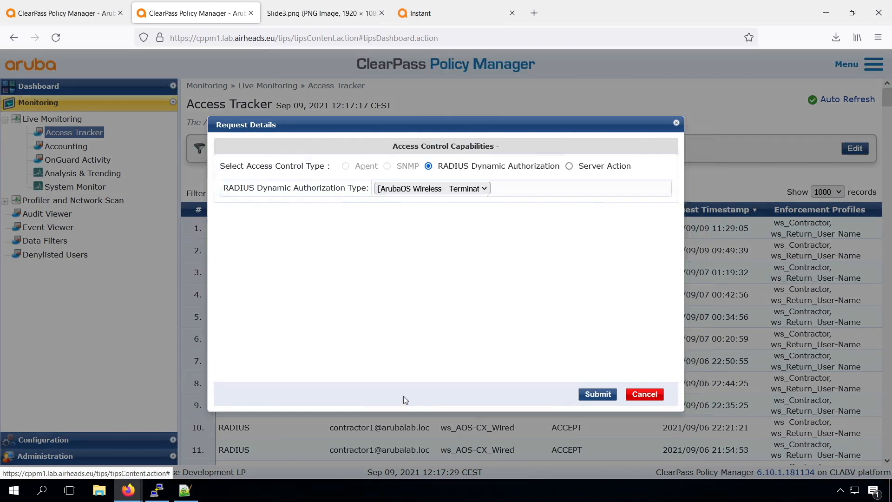
click(431, 189)
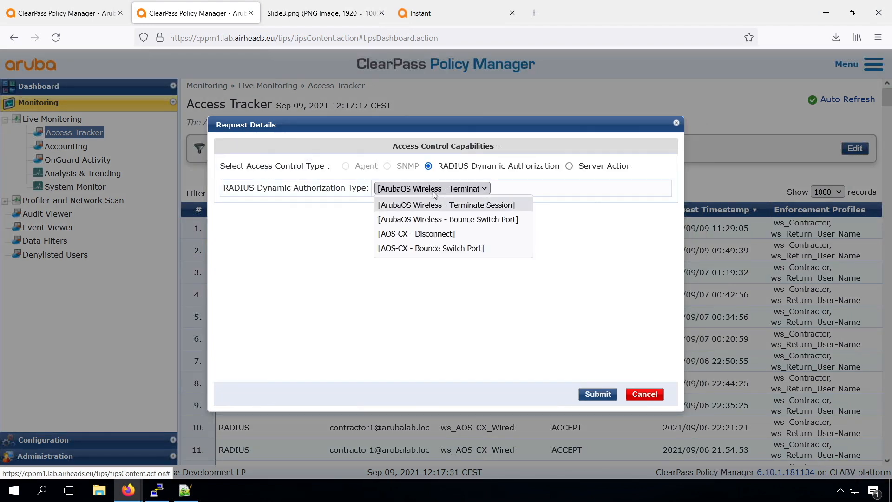
click(430, 247)
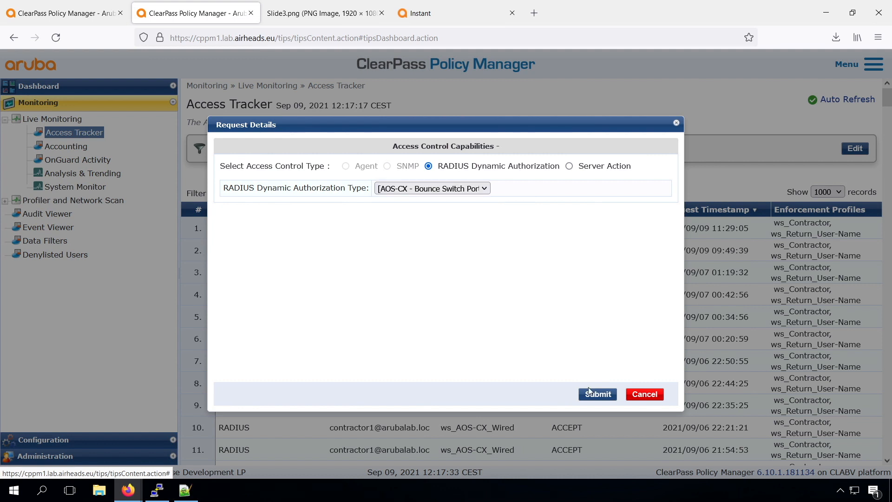
click(597, 393)
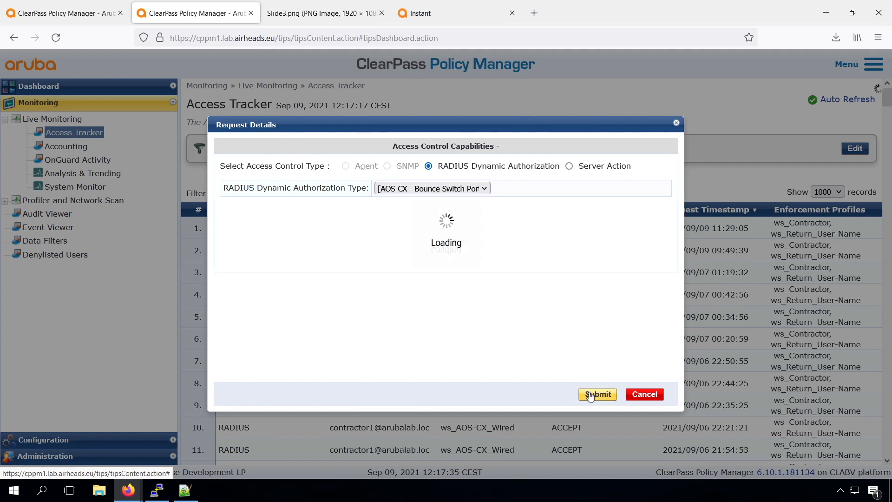
click(597, 394)
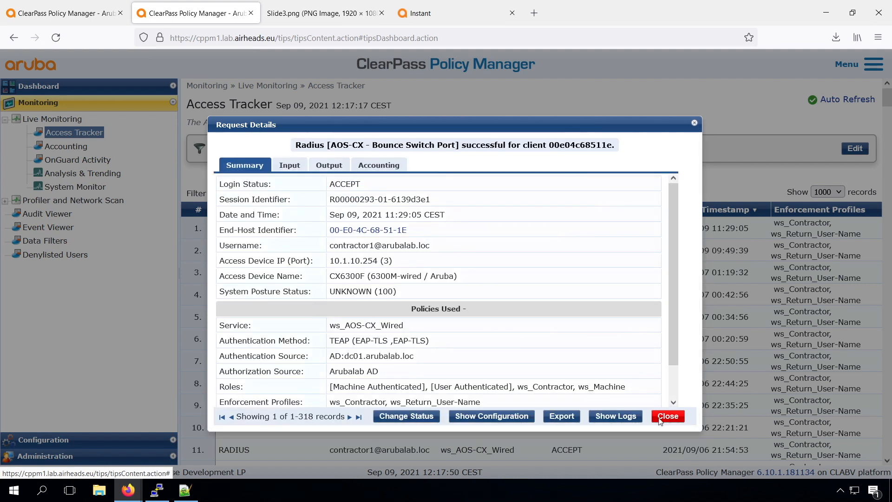
click(667, 416)
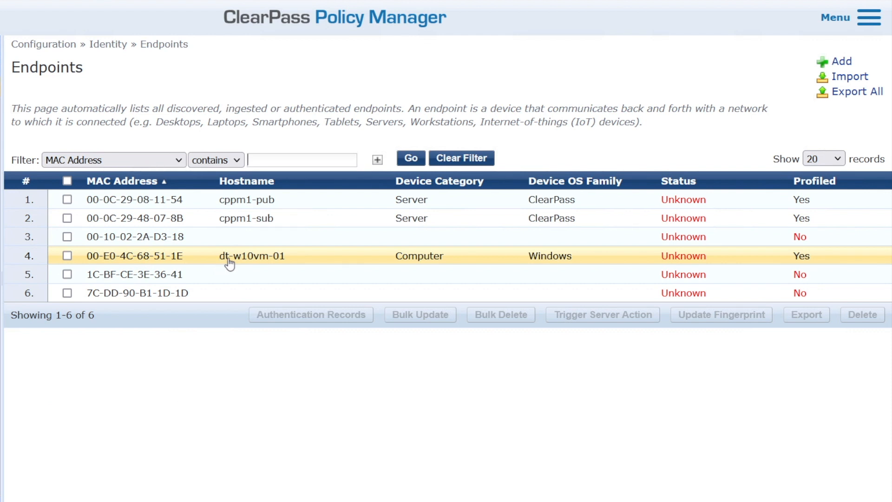
mouse_move(308, 267)
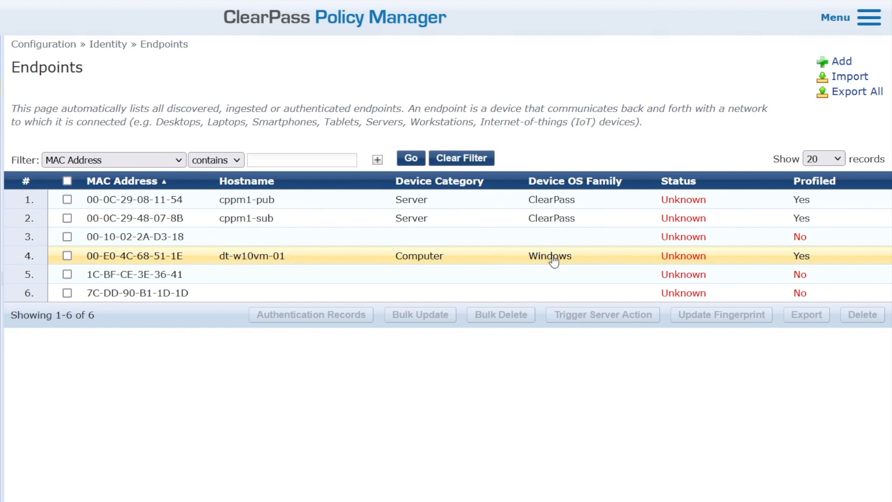
Step: Load the Edit Endpoint details of the dt-w10vm-01 laptop, 00-E0-4C-68-51-1E
click(250, 255)
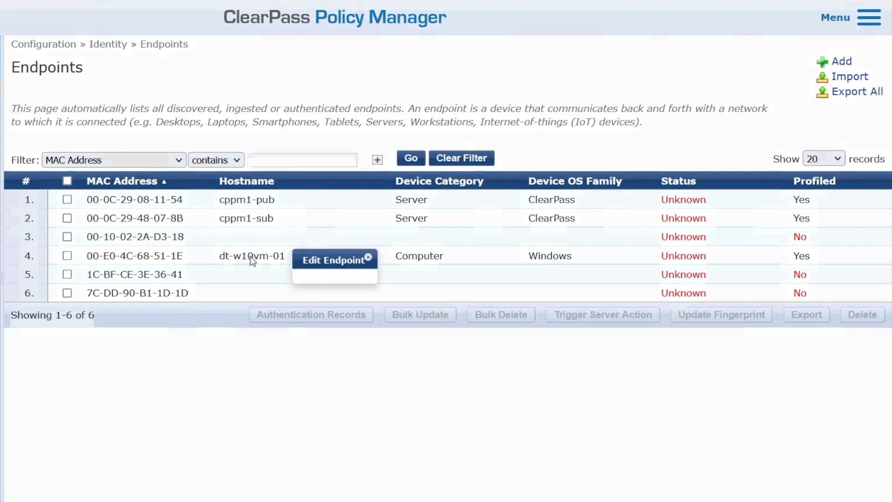
click(333, 260)
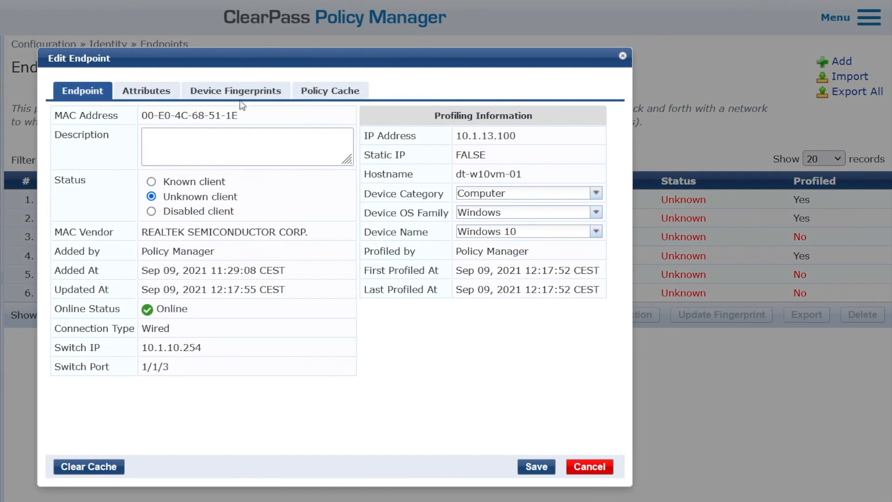
Step: Review the laptop's Device Fingerprints (DHCP MSFT 5.0), then cancel out of its record
click(235, 91)
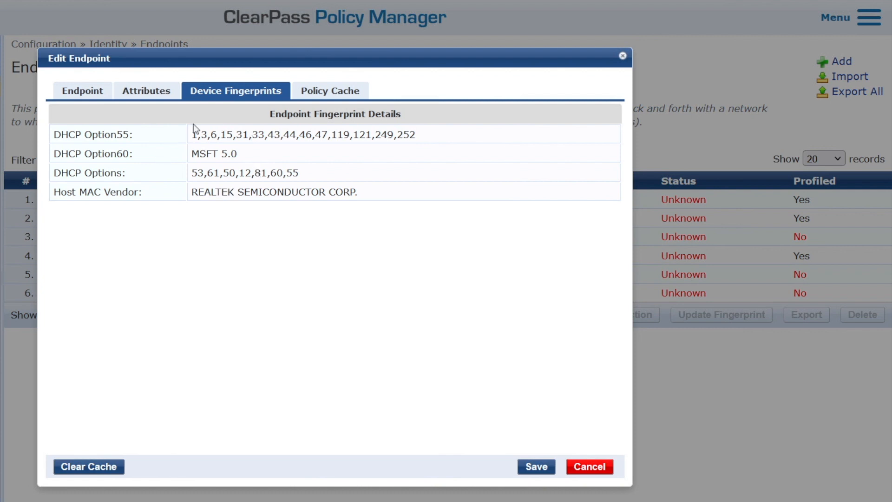
mouse_move(168, 162)
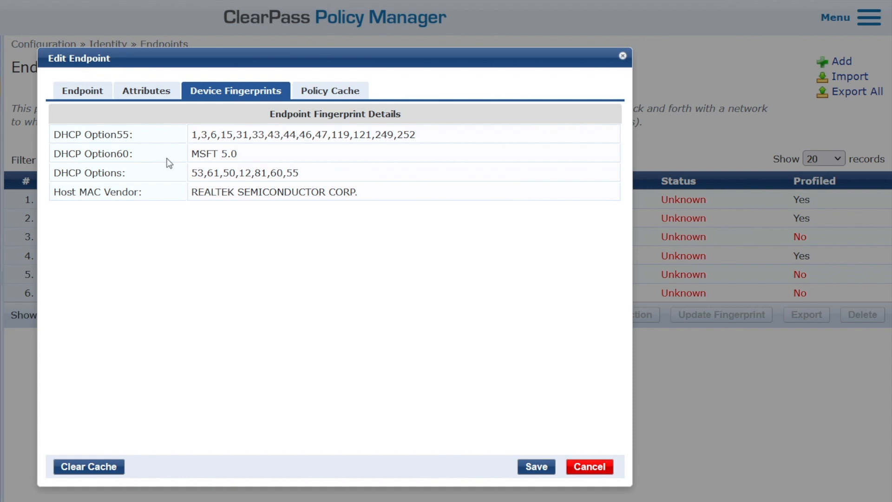
click(81, 90)
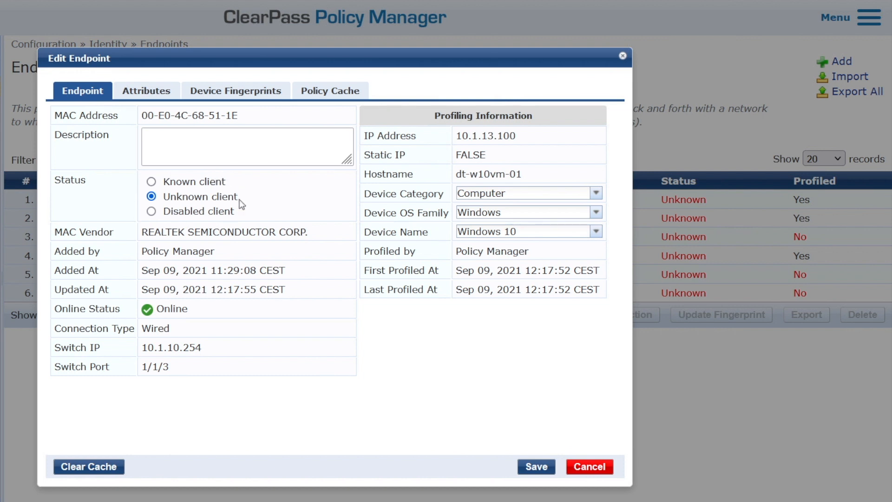
mouse_move(243, 181)
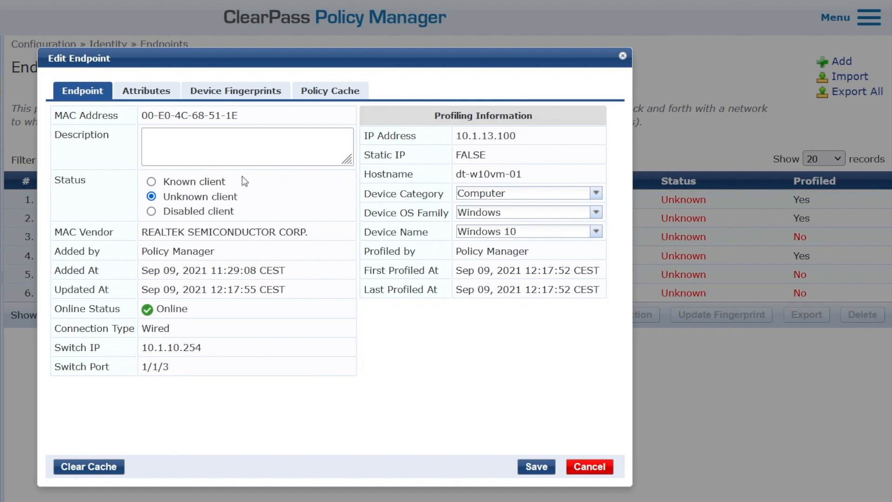
mouse_move(463, 404)
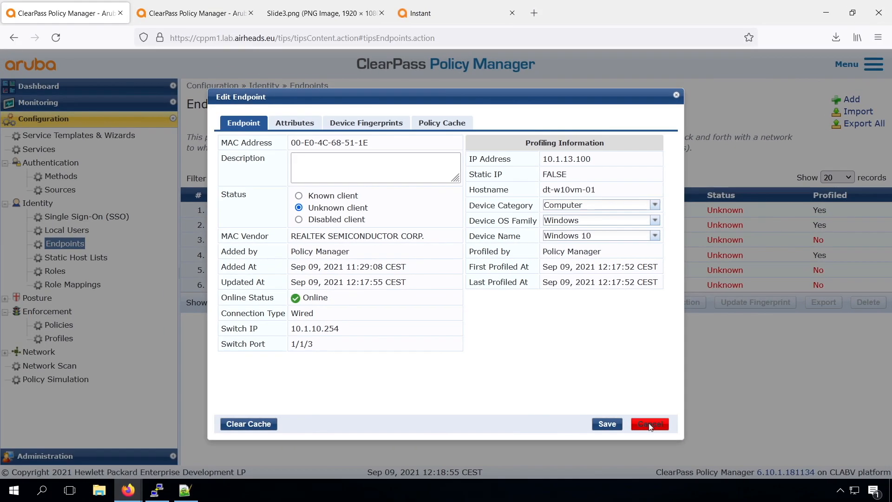
click(649, 423)
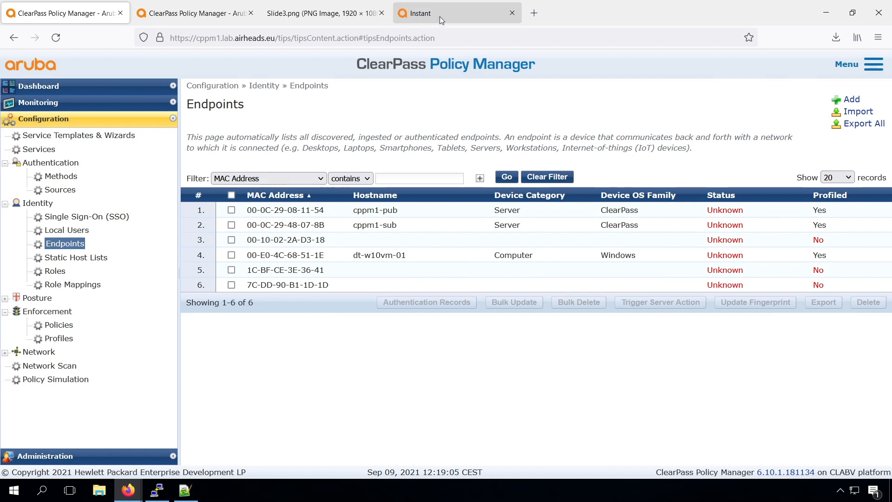
Step: Log in to the Instant virtual controller as admin and reboot all access points from Maintenance
click(444, 12)
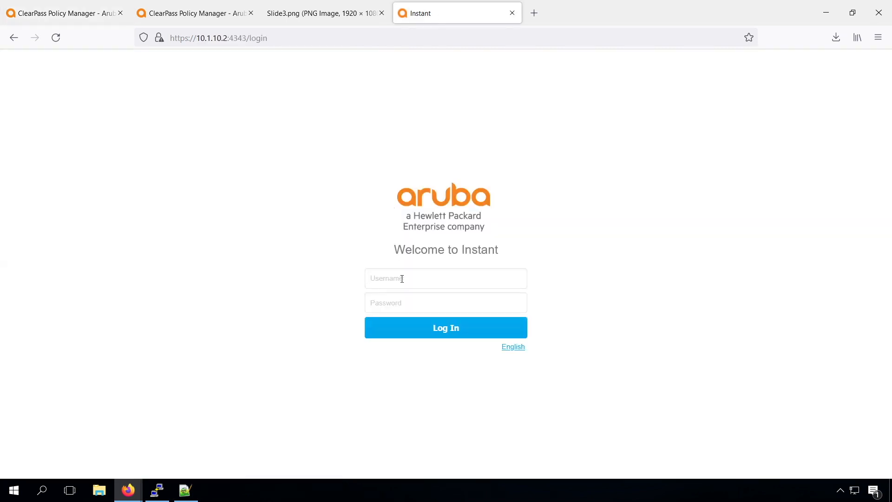
text(admin)
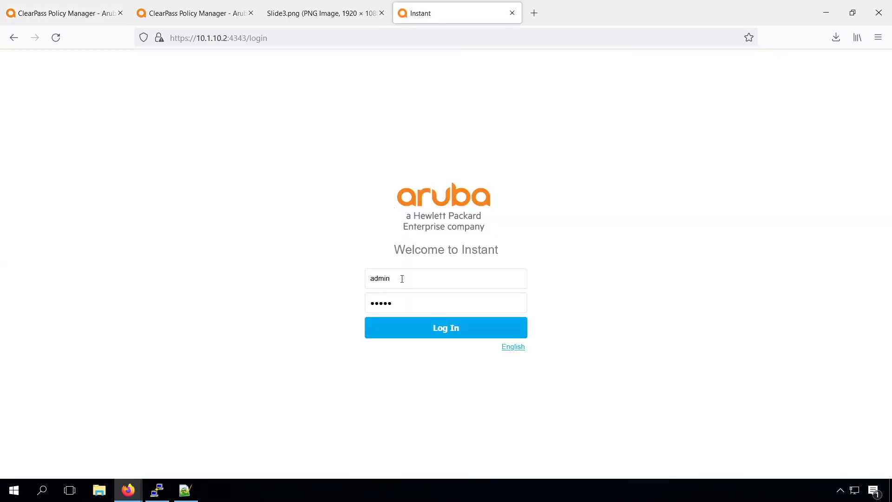
click(445, 327)
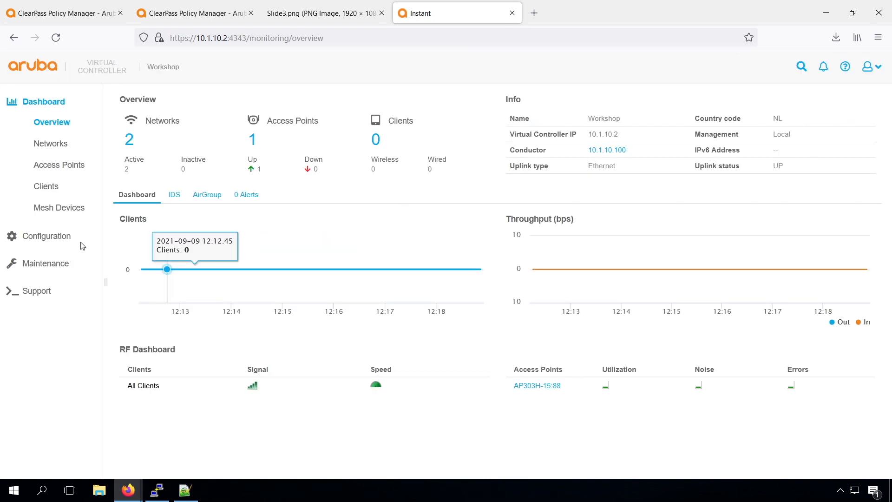
click(46, 263)
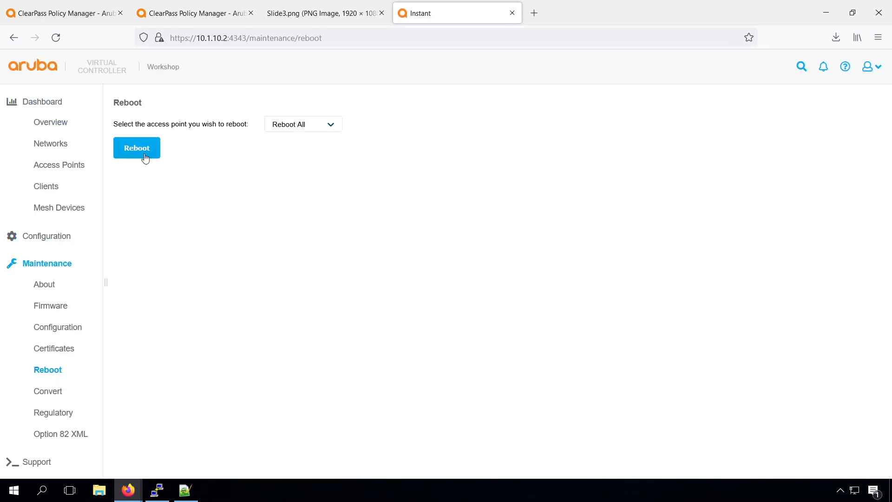
click(136, 148)
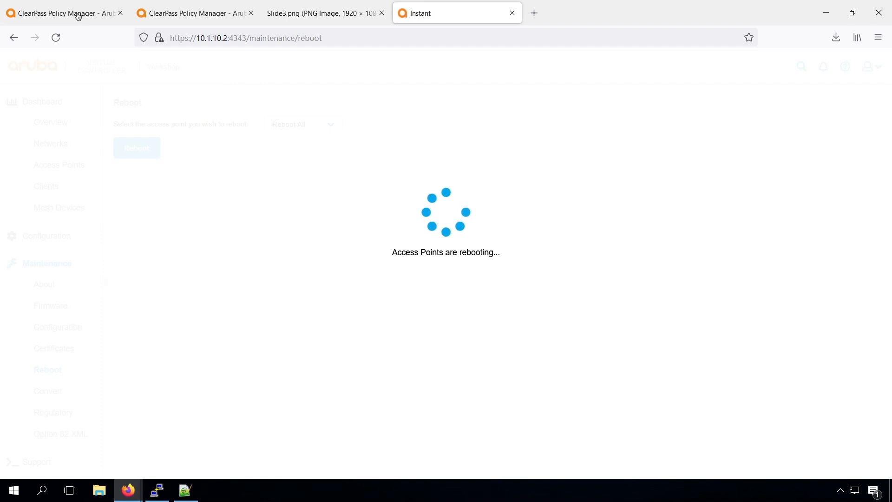
Step: View the ap303h-15:88 Aruba IAP endpoint record and its DHCP Device Fingerprints in ClearPass
click(62, 12)
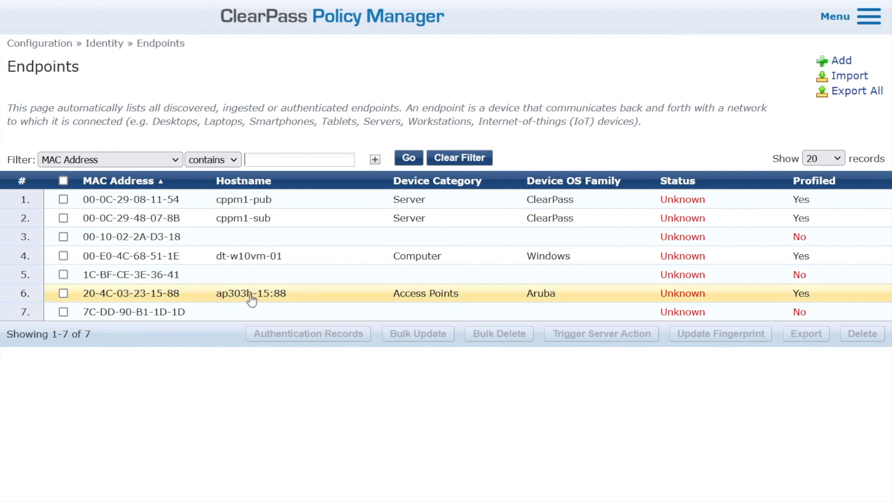
mouse_move(177, 300)
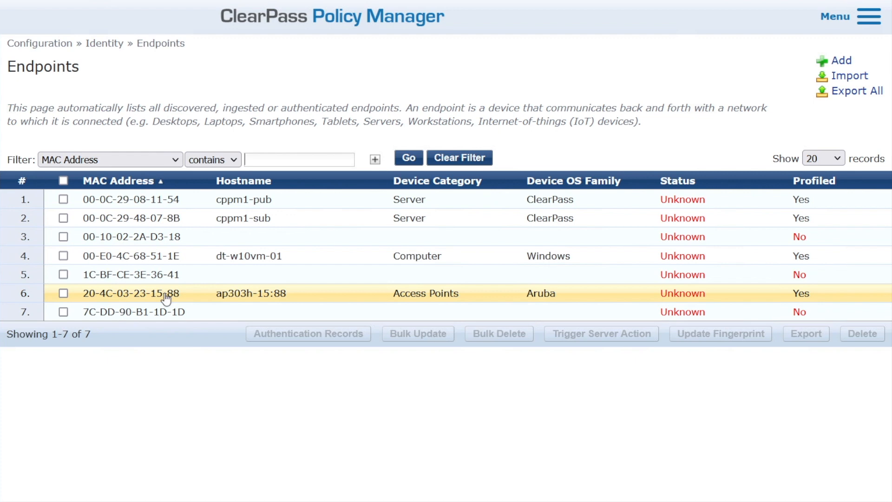
click(130, 293)
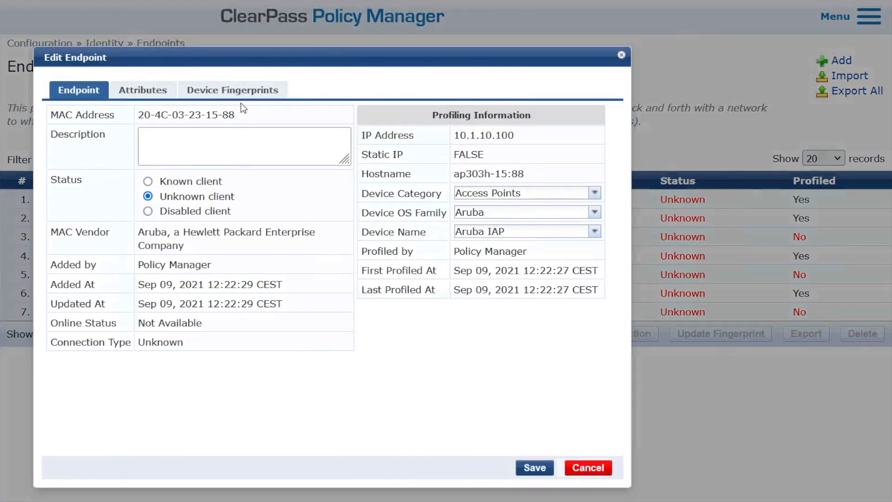
click(232, 90)
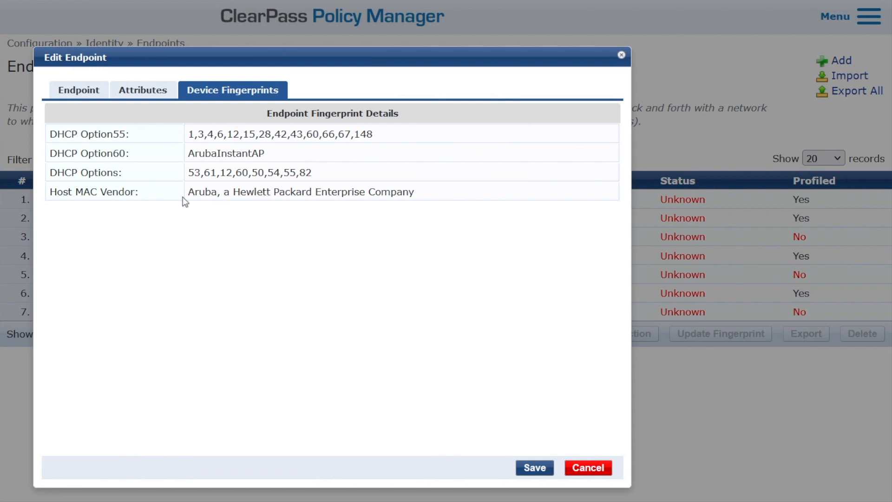
click(78, 90)
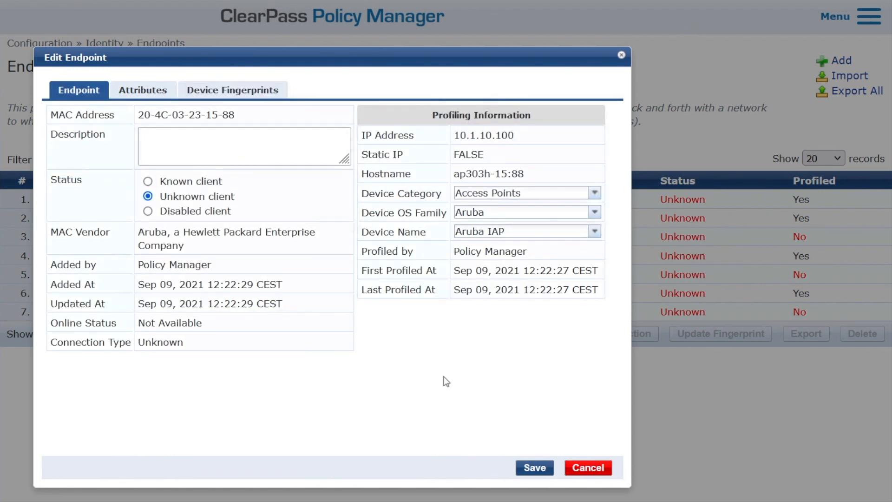